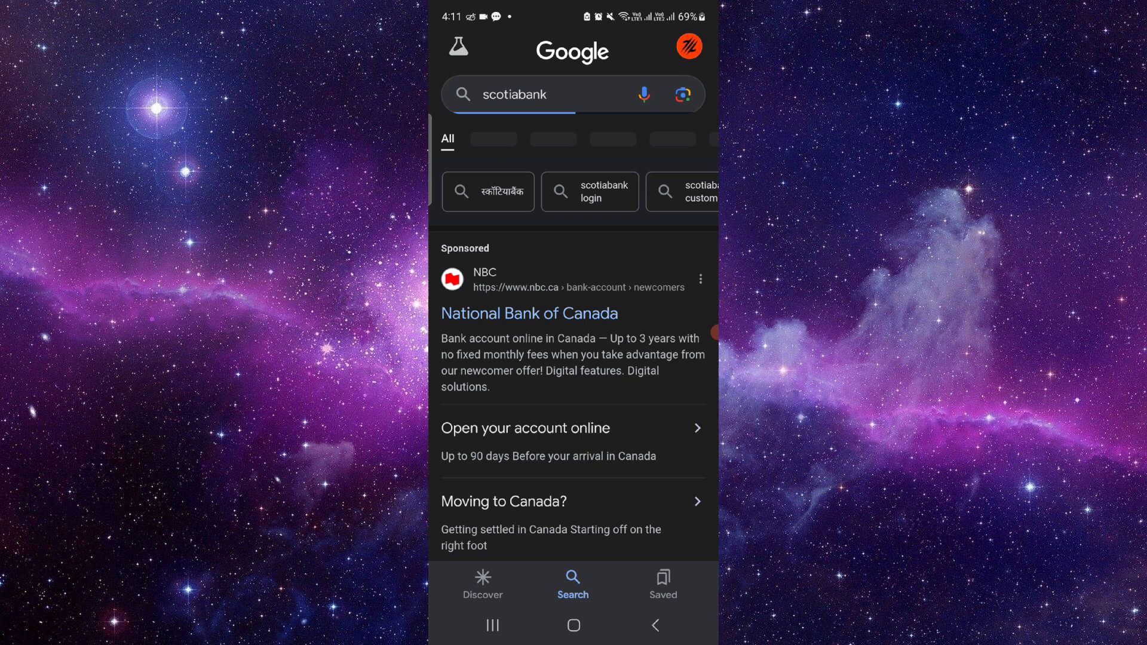
Follow the Personal sitelink under Scotiabank Global Site in the search results.
scroll(down, 3)
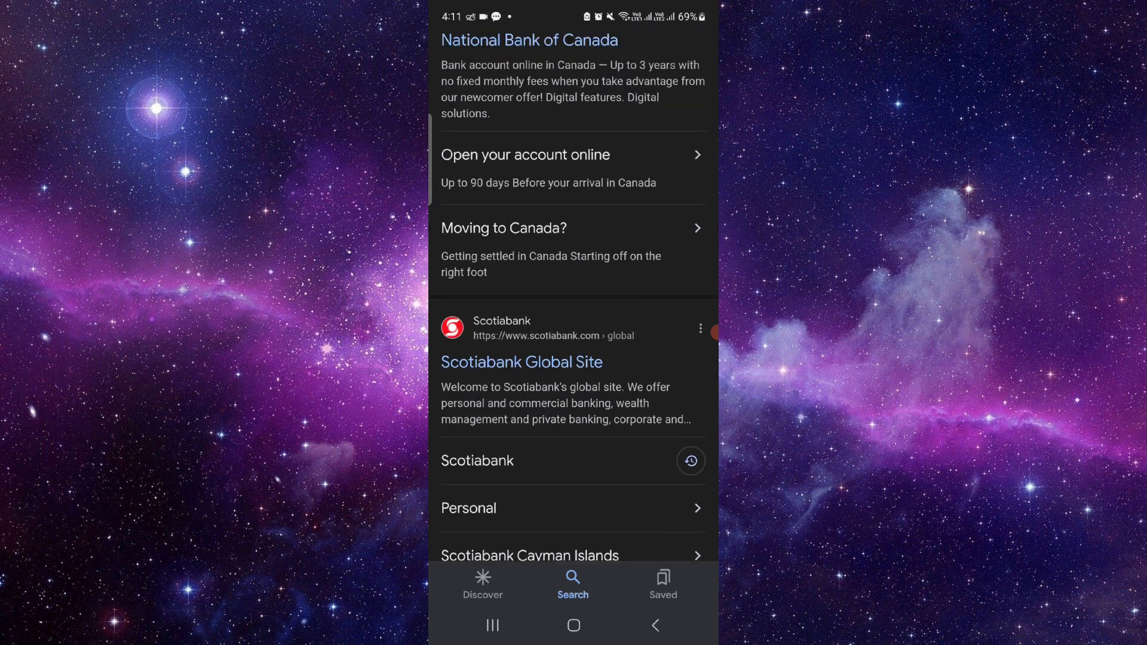
click(469, 508)
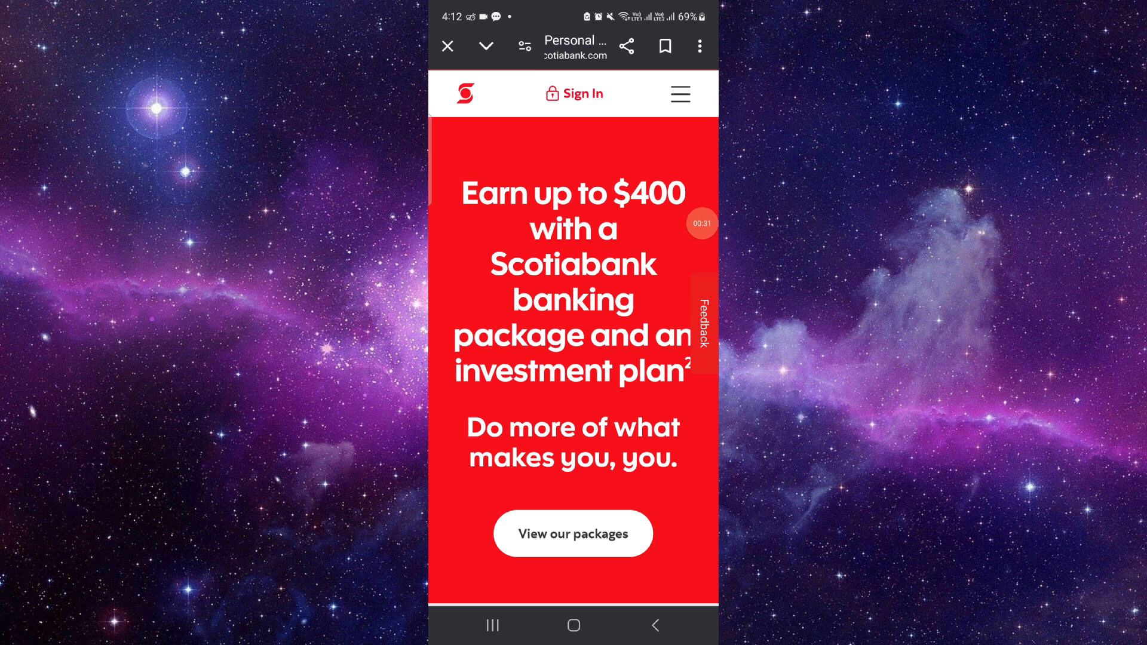
Browse the featured offers on Scotiabank's Personal page, then bring up the recent-apps overview.
scroll(down, 3)
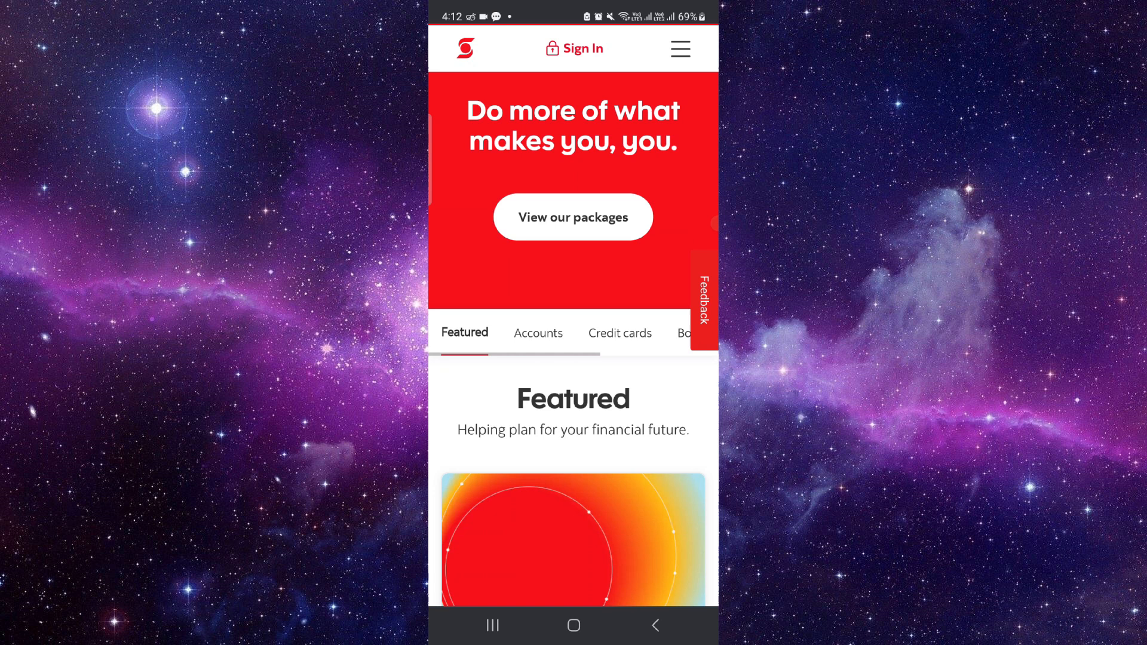
scroll(down, 3)
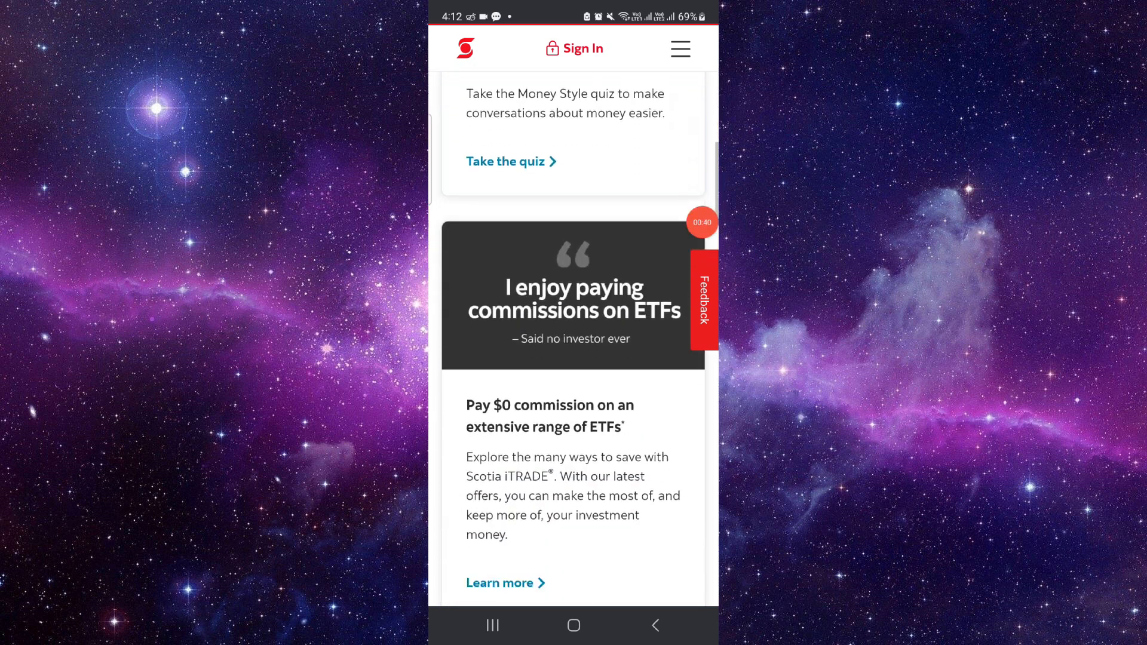
click(492, 625)
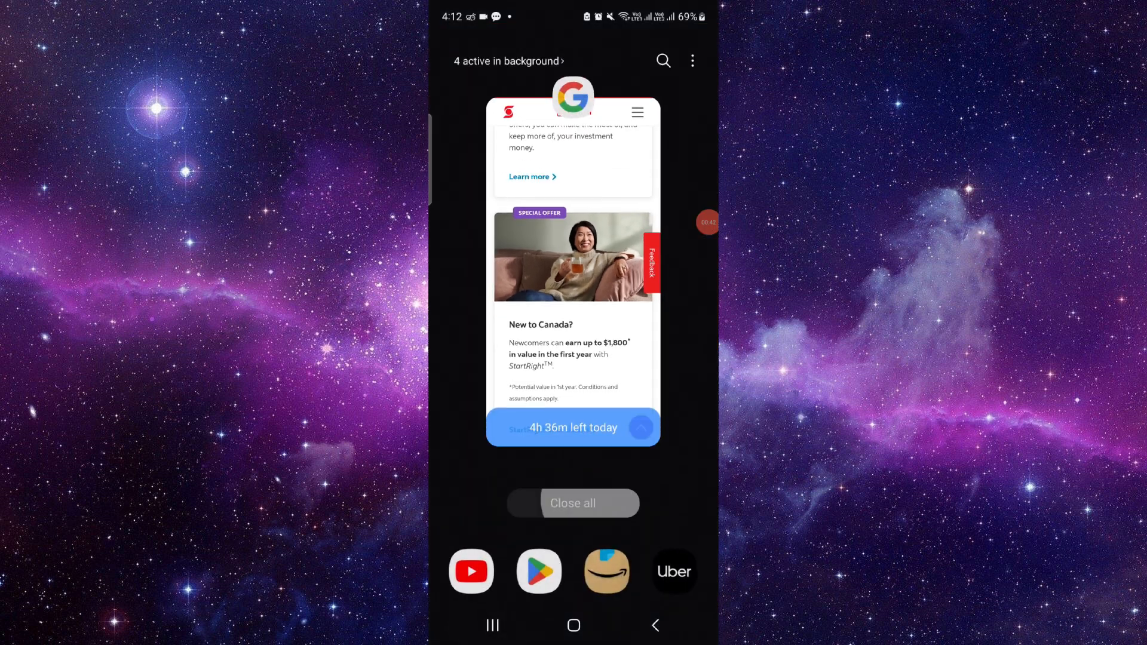